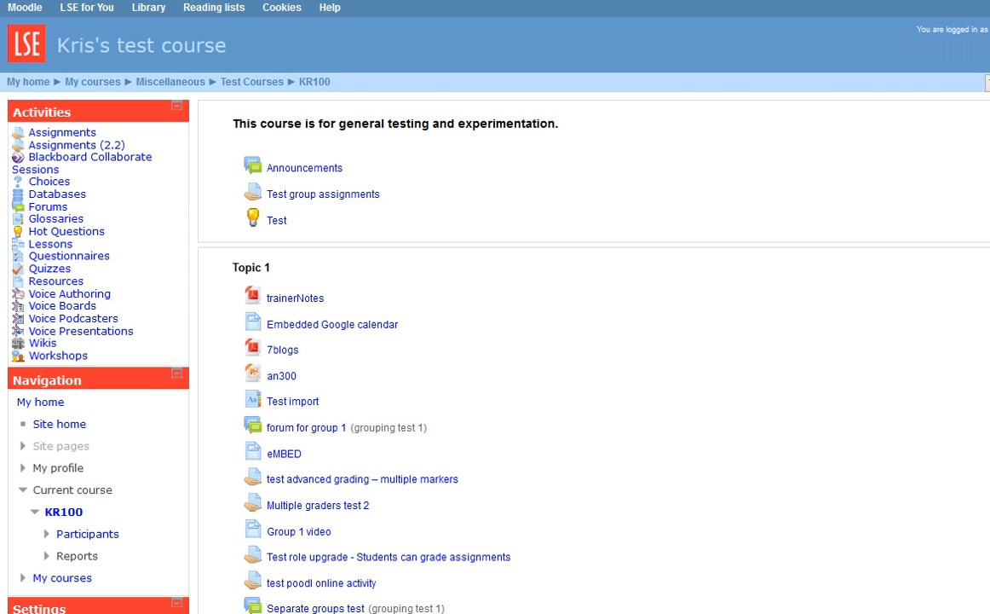
Open the Test room 2 activity from the course page and join its session.
scroll("down", 3)
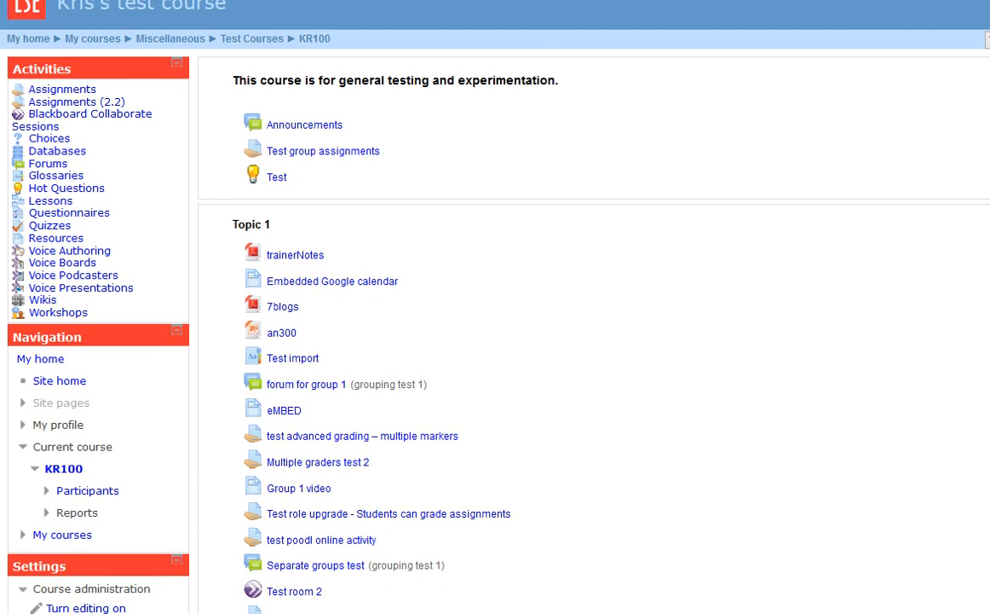
scroll("down", 3)
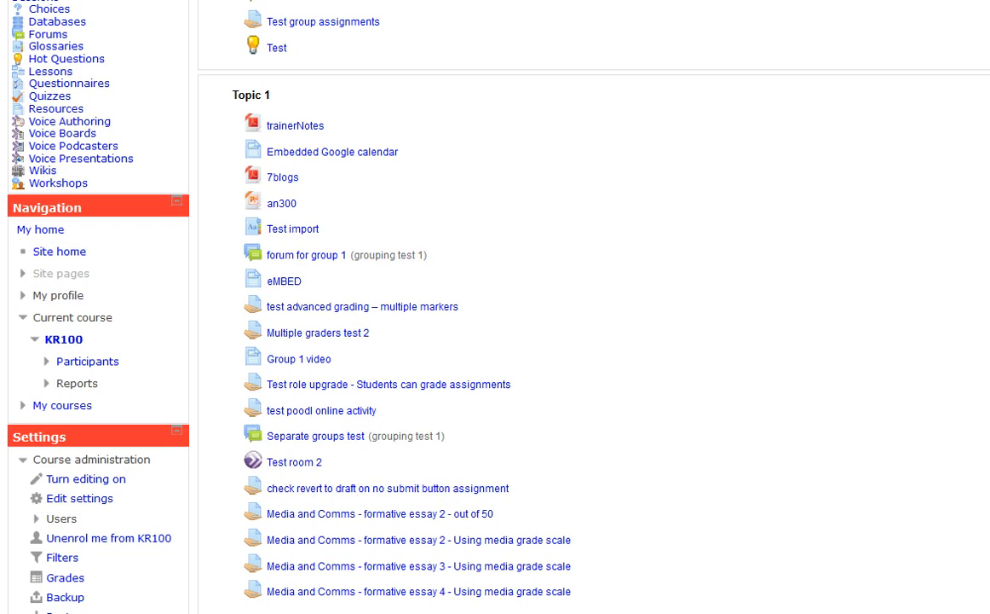
mouse_move(294, 462)
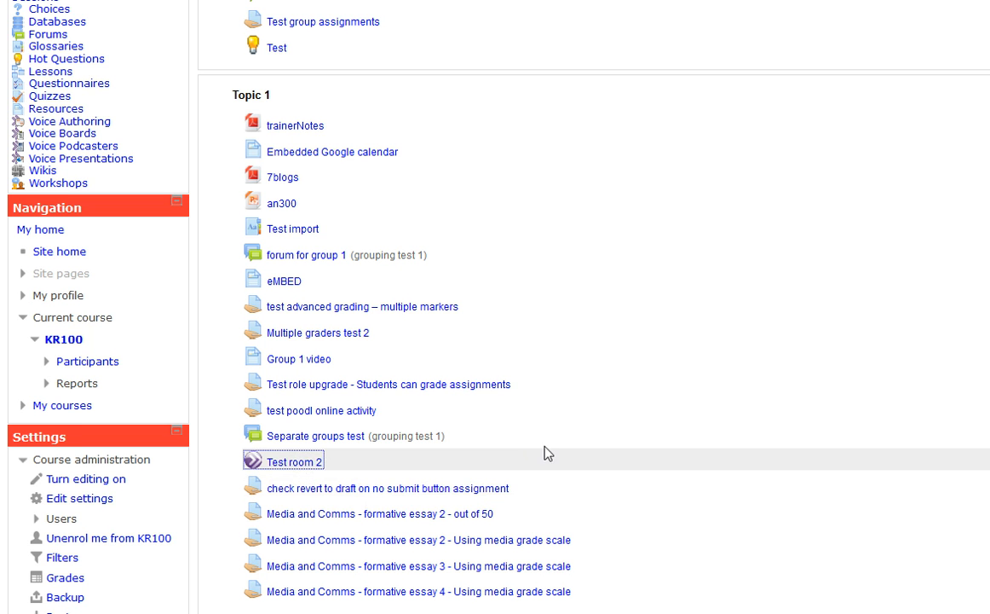
mouse_move(538, 439)
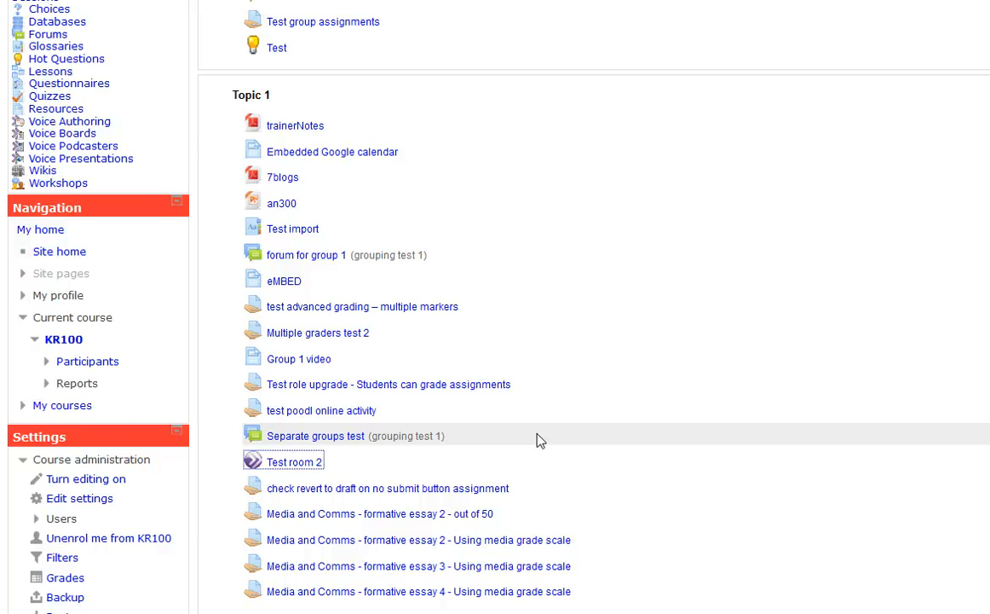
left_click(293, 461)
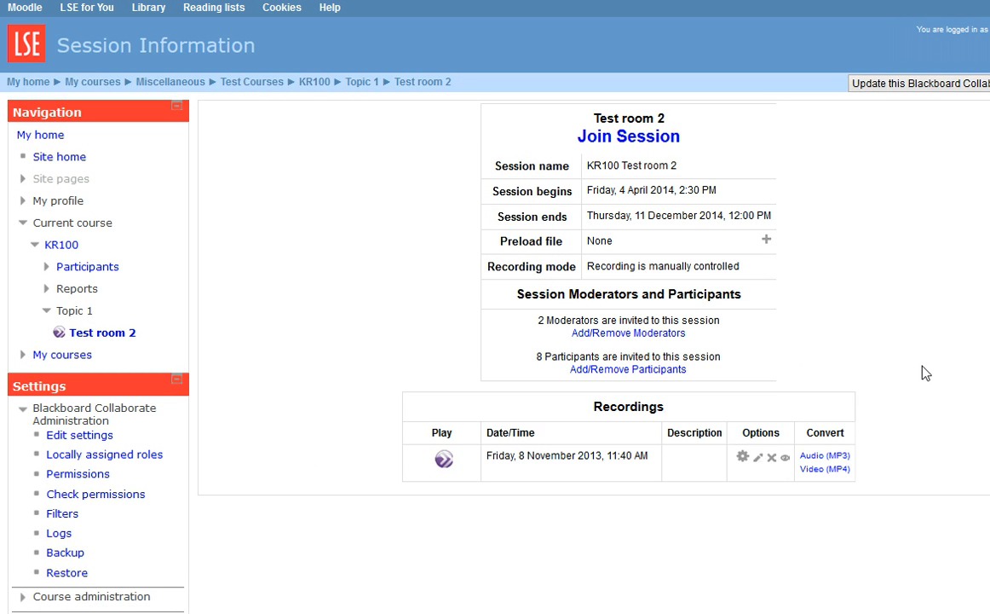
mouse_move(649, 315)
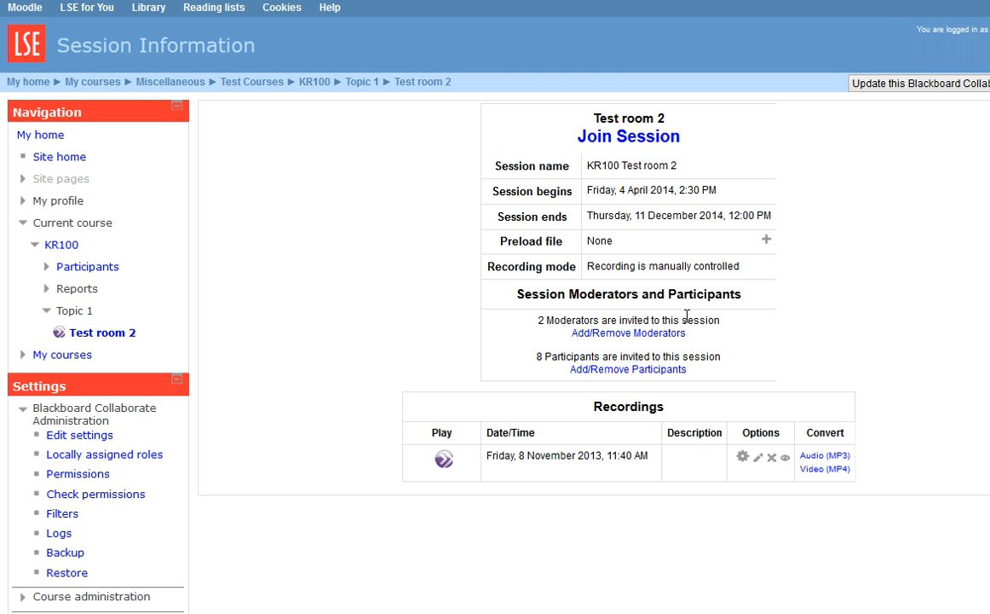
mouse_move(750, 230)
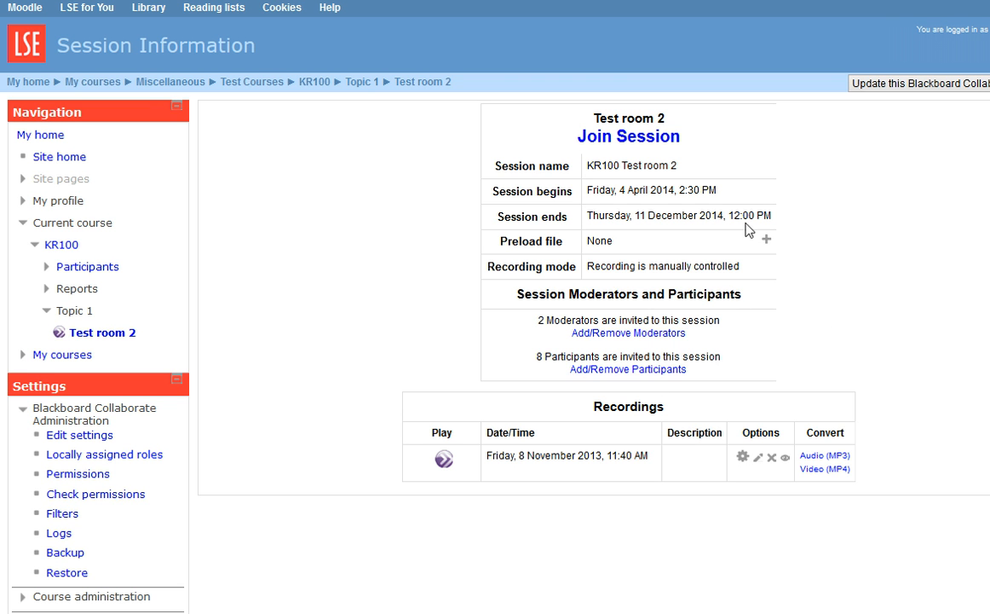
mouse_move(777, 160)
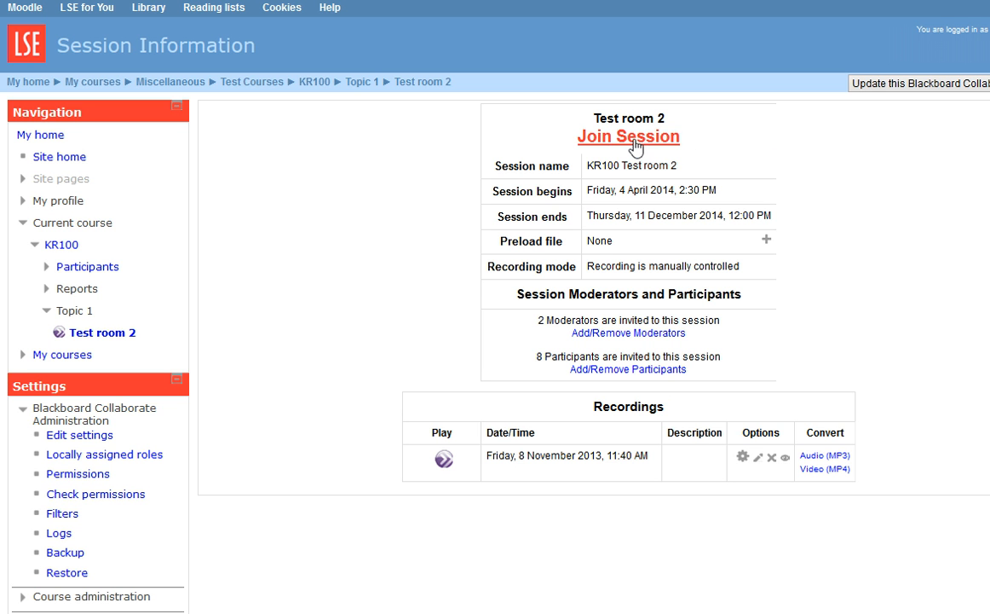
left_click(628, 136)
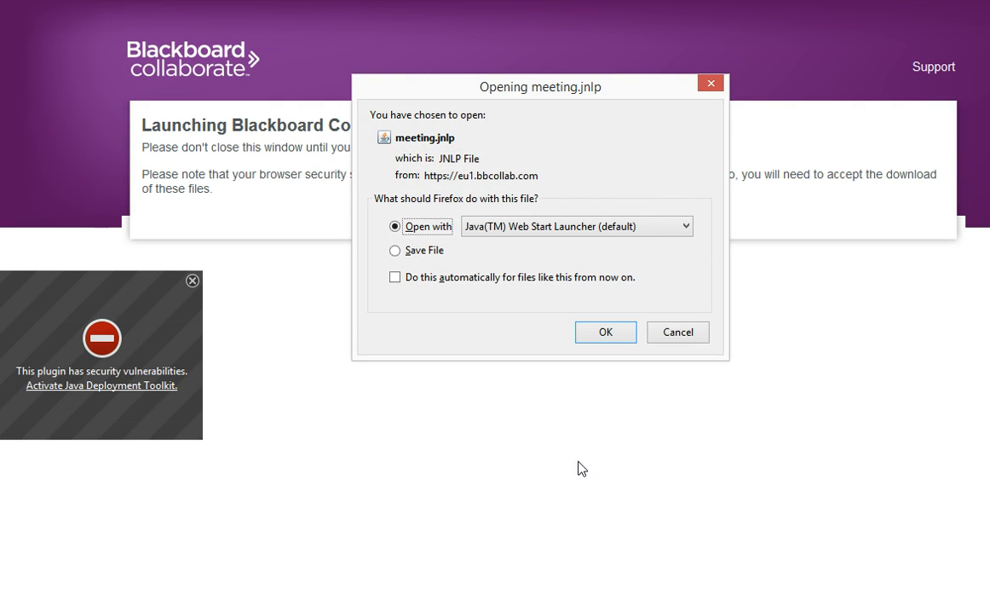
mouse_move(314, 390)
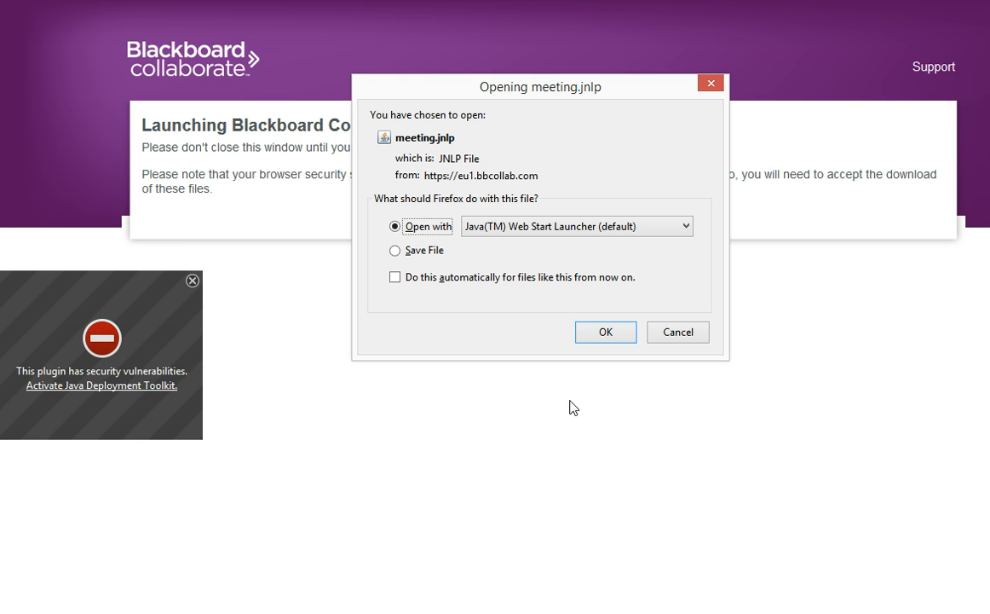
Confirm opening meeting.jnlp with the Java(TM) Web Start Launcher.
left_click(605, 332)
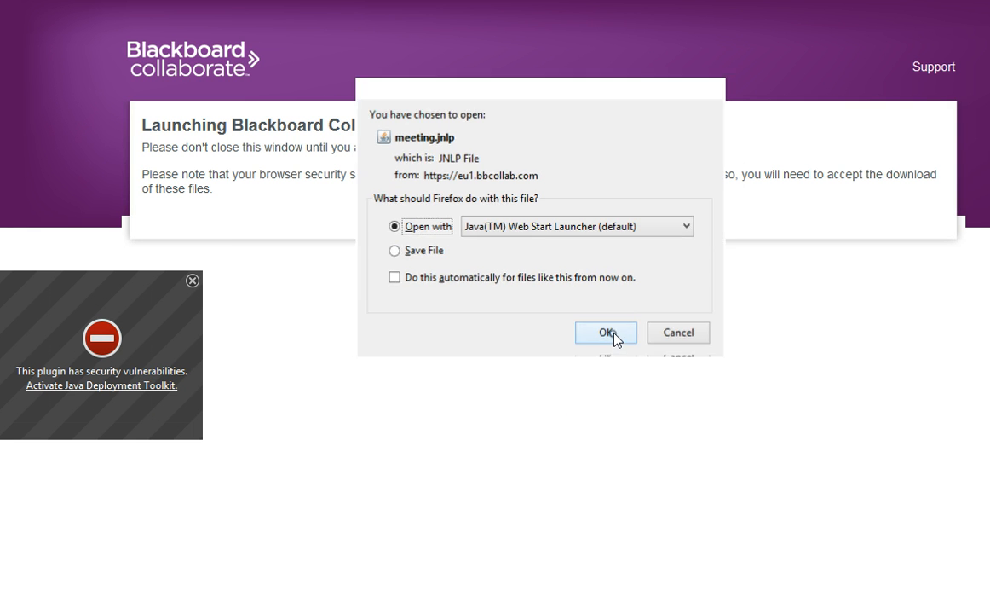
left_click(606, 332)
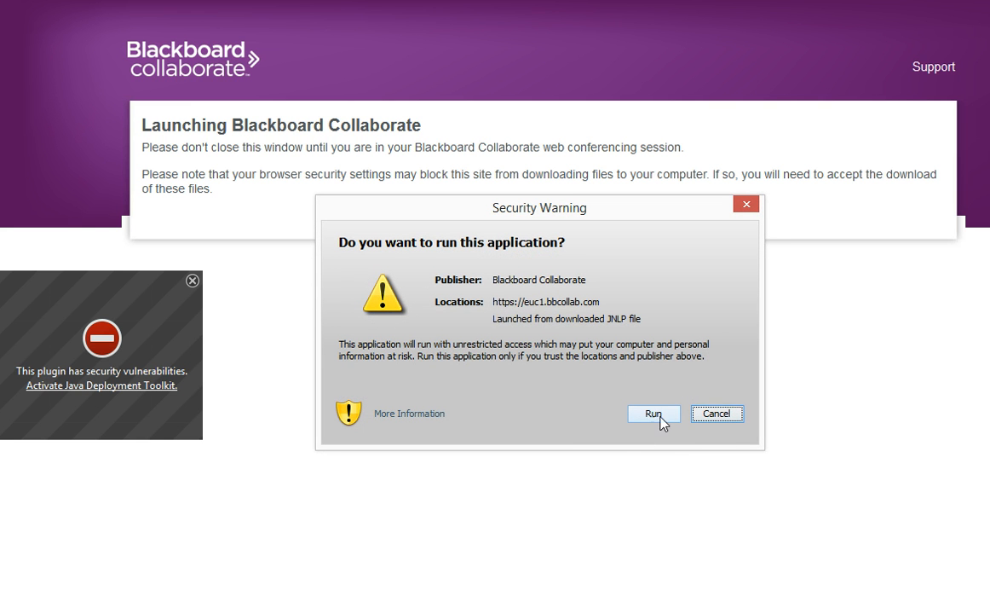
Run the Blackboard Collaborate application past the Java security warning.
left_click(652, 413)
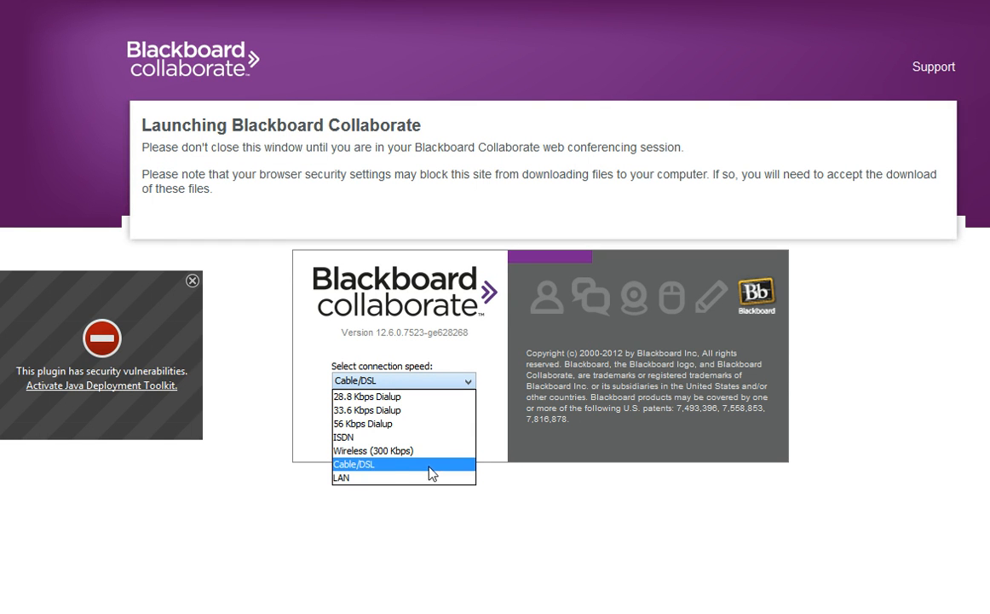
mouse_move(383, 472)
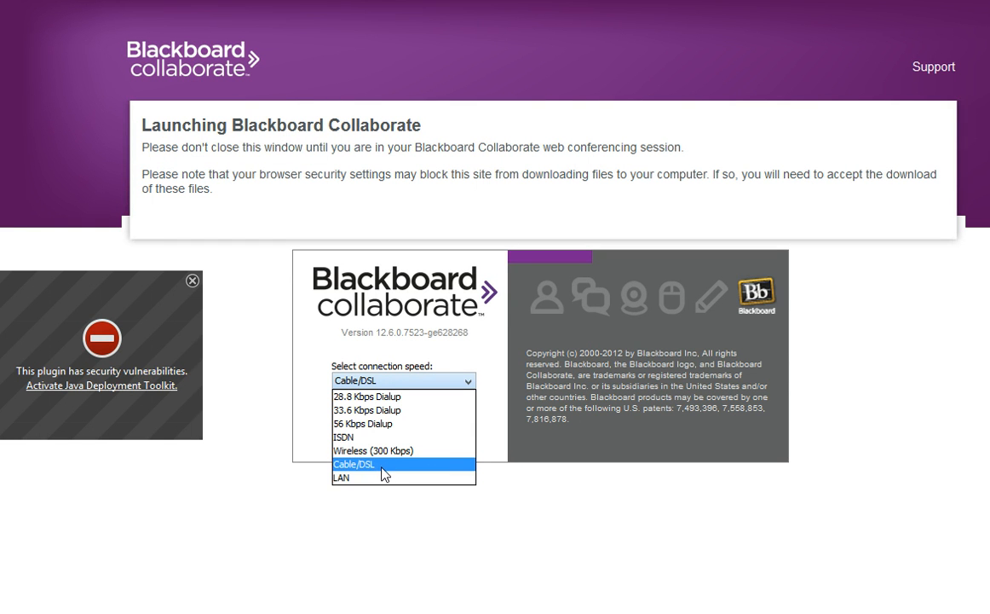
Select Cable/DSL as the connection speed and confirm to continue launching.
left_click(352, 464)
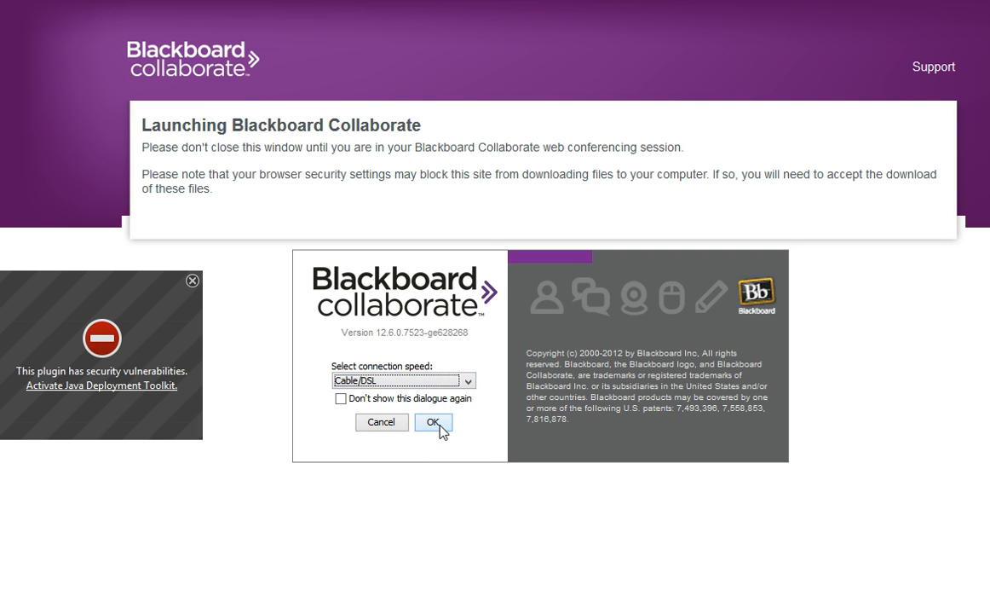
left_click(433, 422)
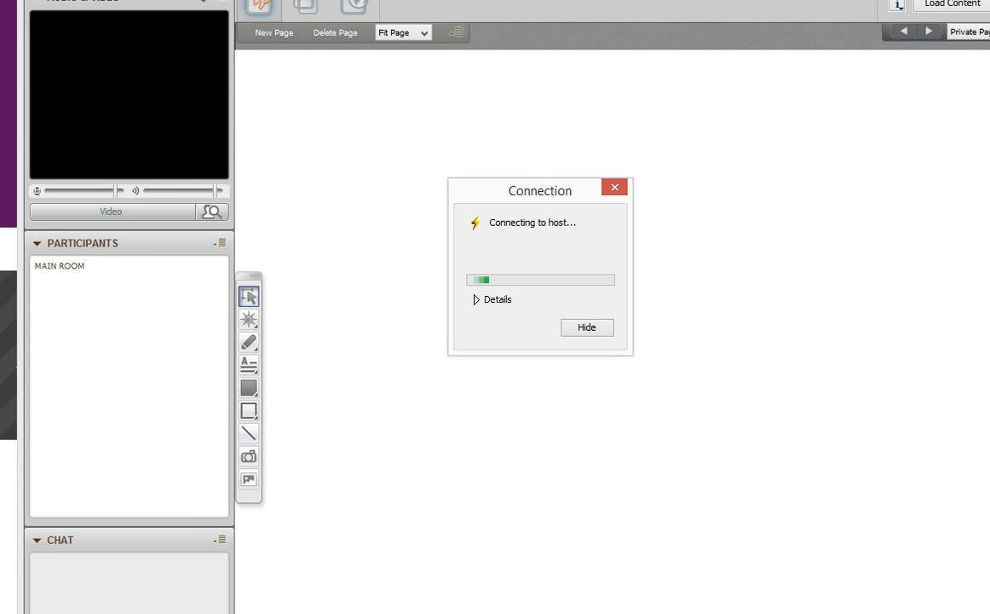
mouse_move(962, 468)
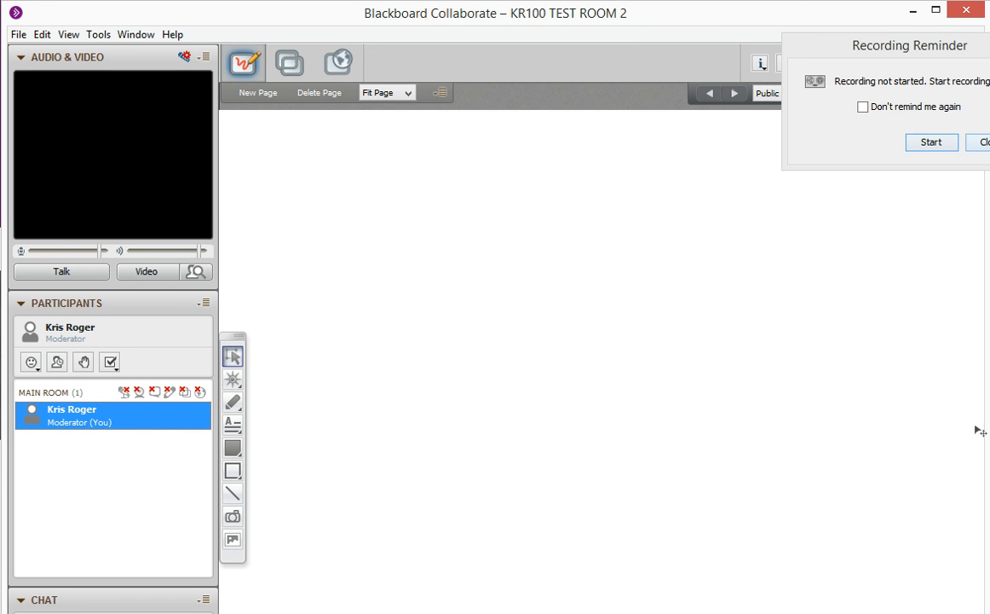
mouse_move(868, 171)
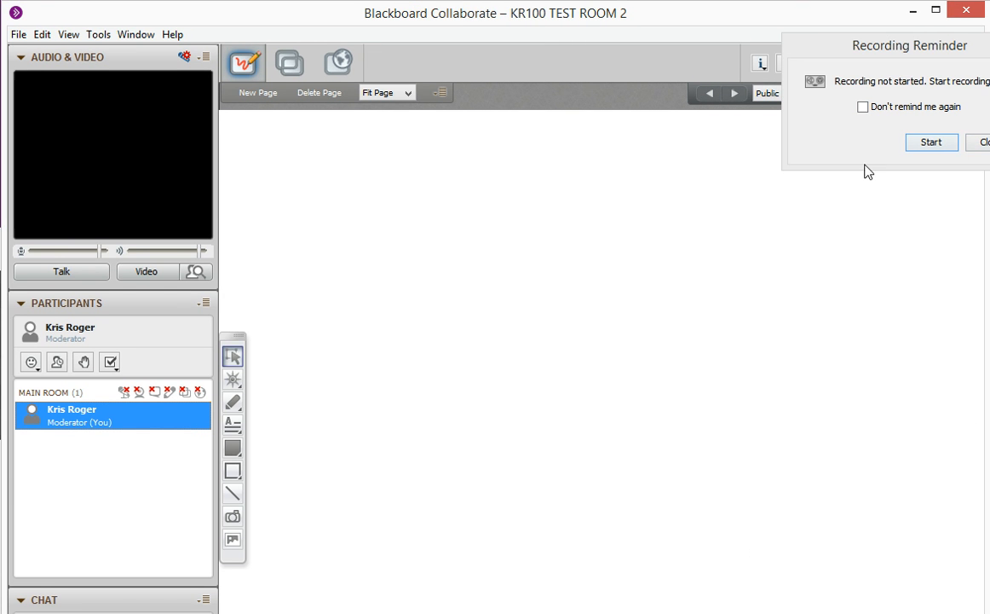
mouse_move(778, 537)
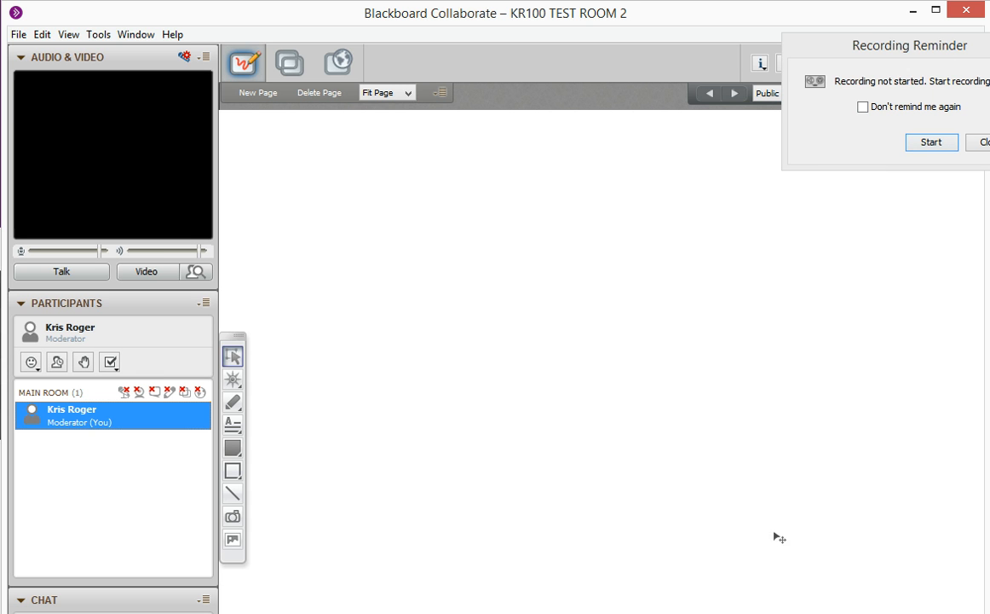